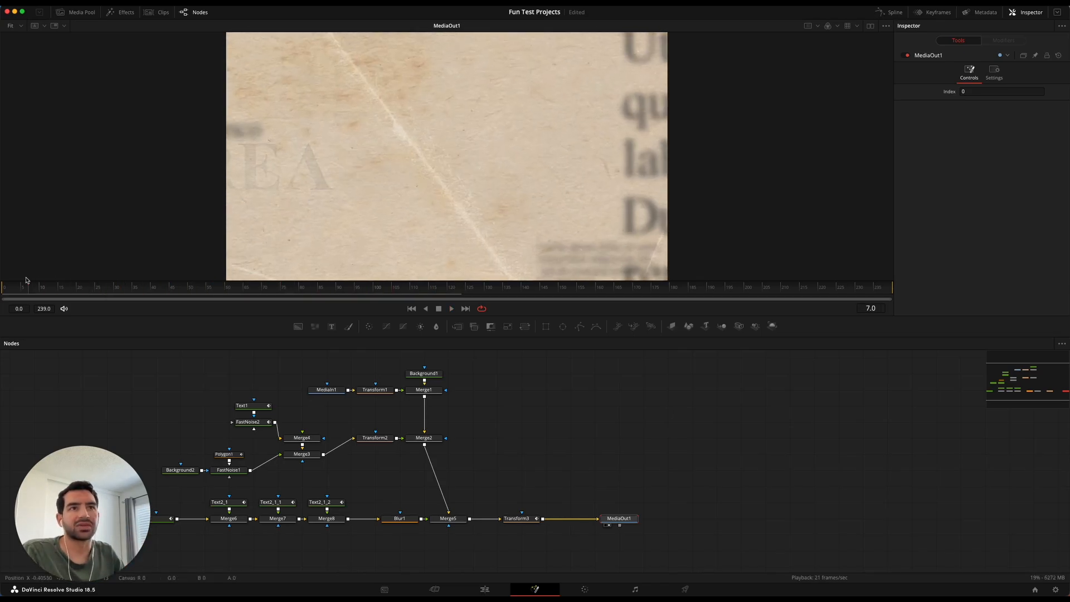
- Preview the finished headline animation late, then early in the reveal
left_click(205, 287)
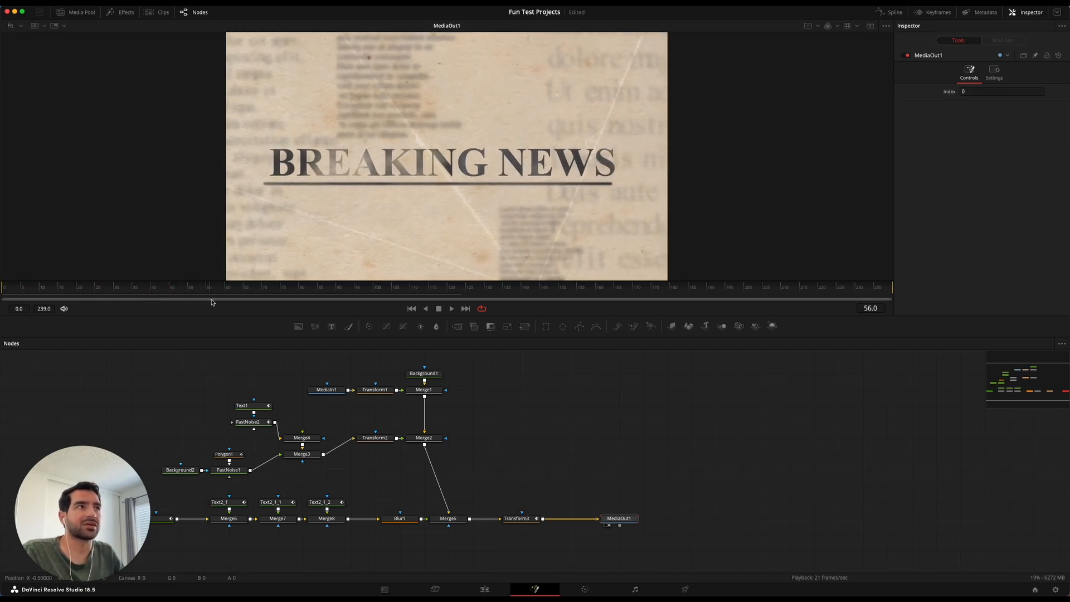
left_click(81, 286)
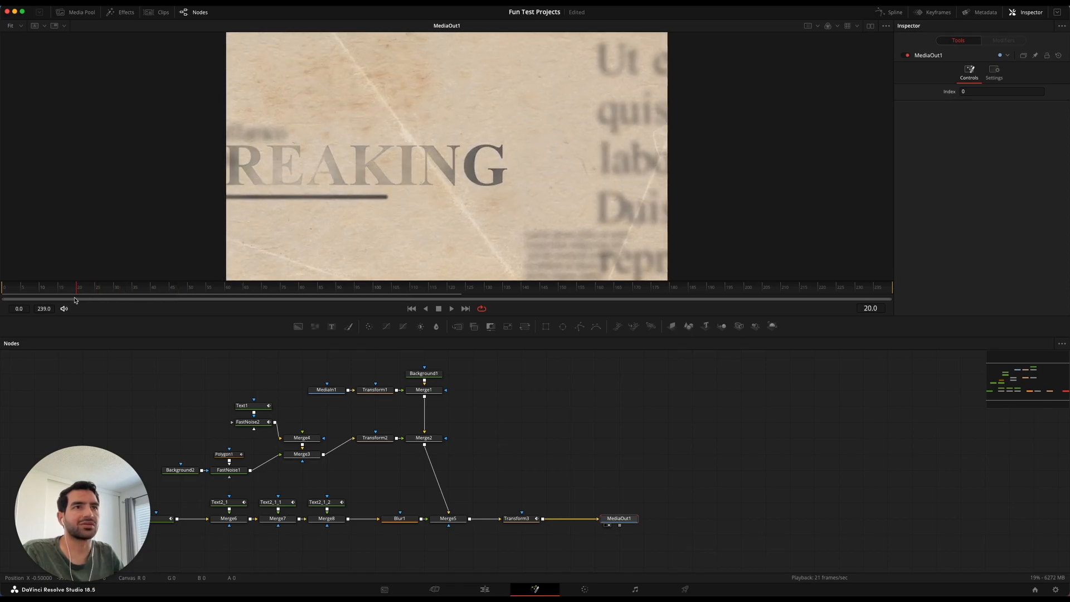
left_click(423, 373)
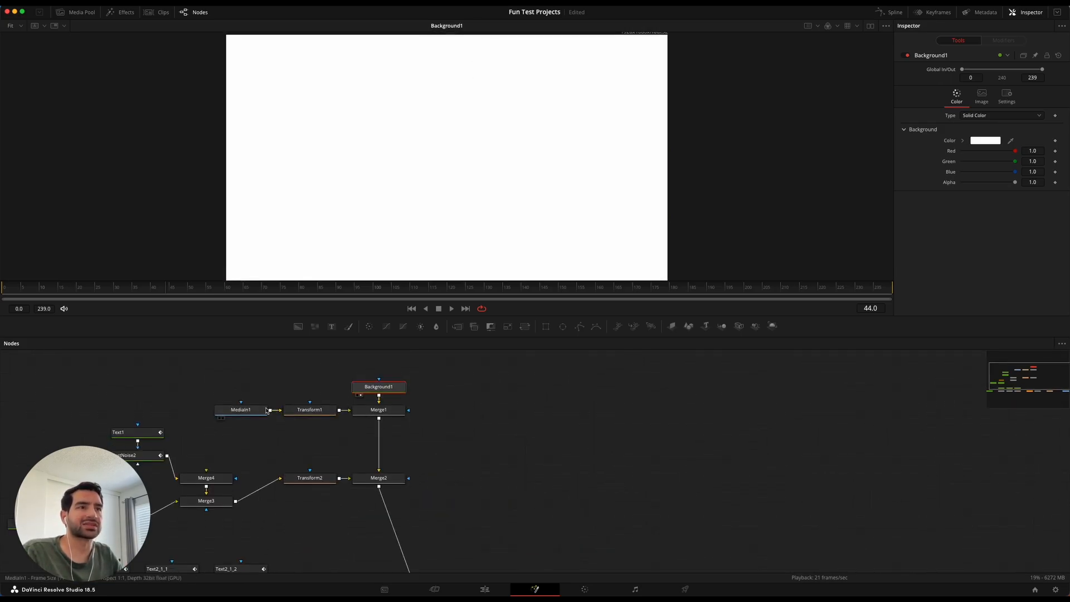
- Bring in the stained Texturelabs paper as MediaIn2 and move MediaIn1 aside
left_click(240, 410)
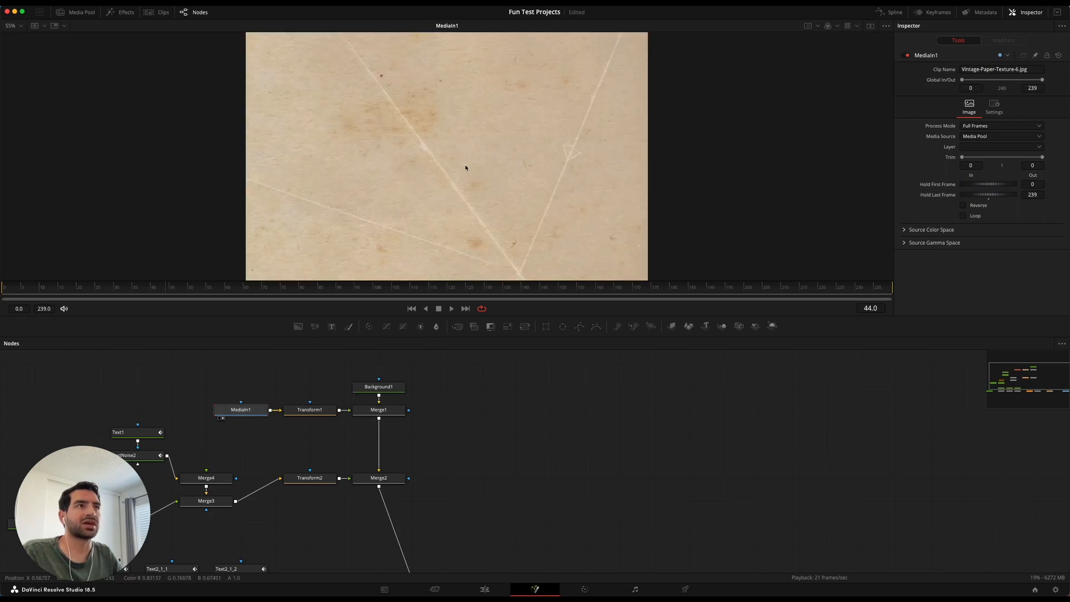
left_click(81, 12)
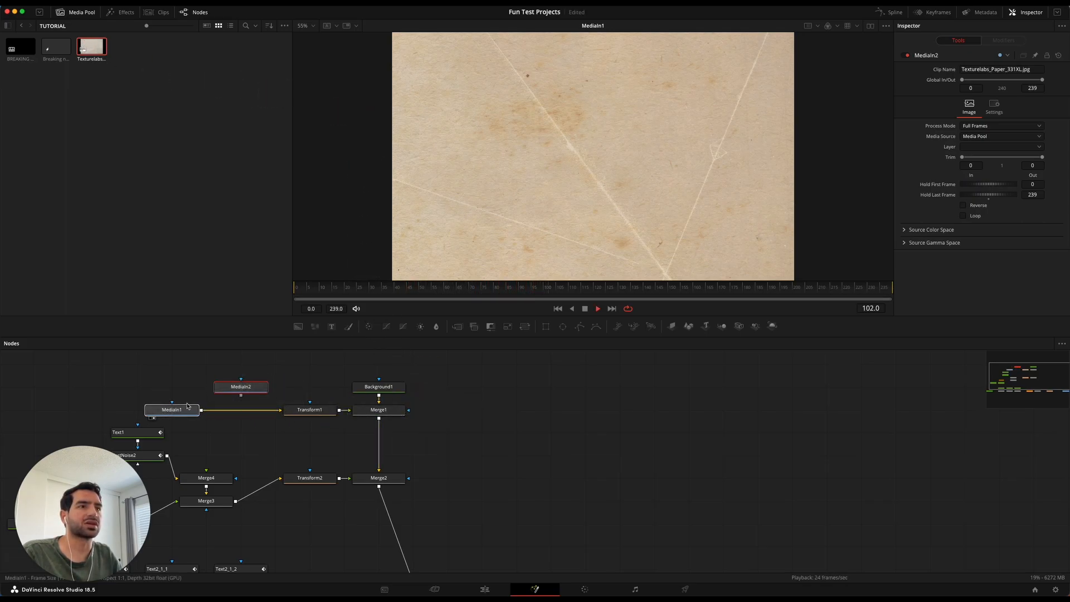
left_click(171, 386)
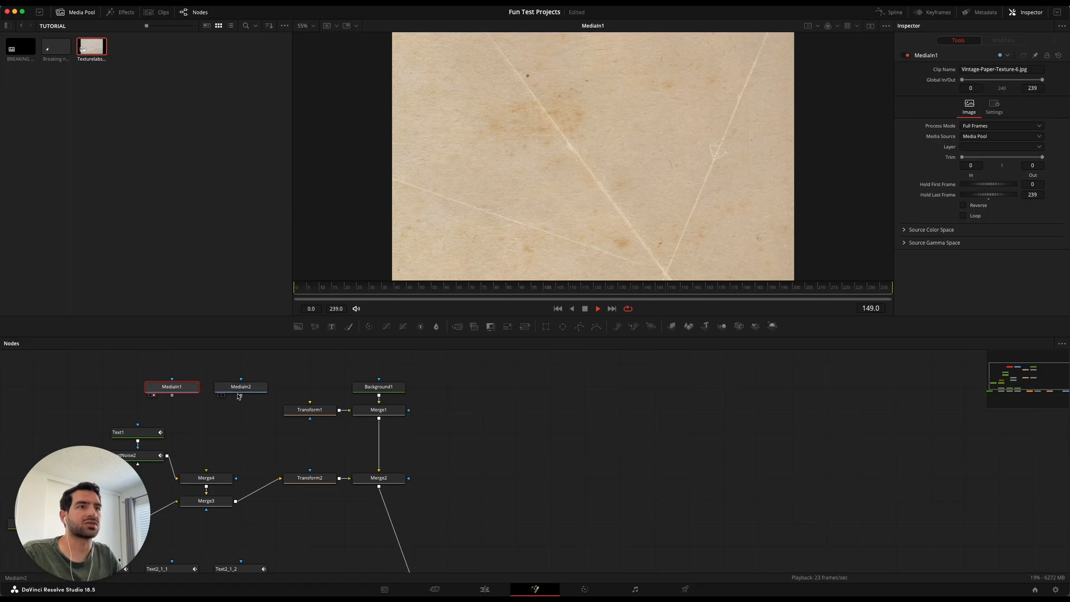
left_click(241, 386)
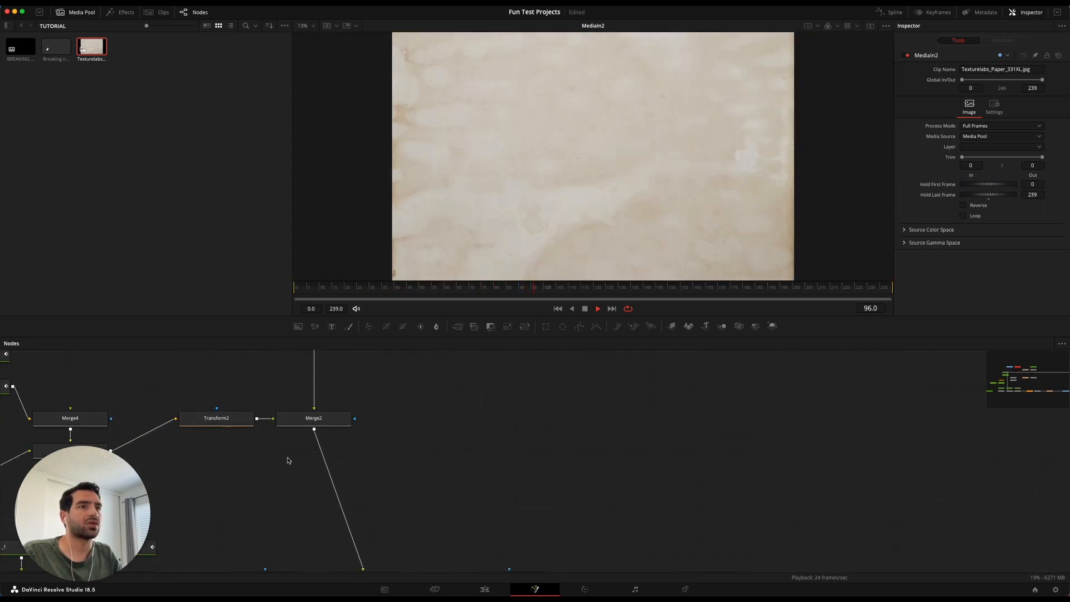
left_click(703, 483)
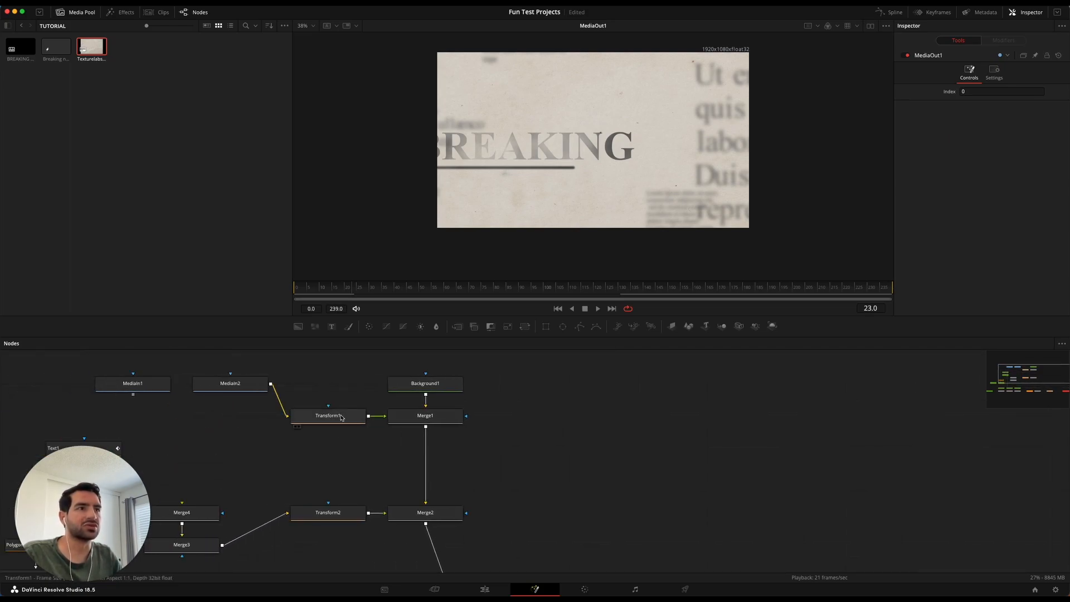
- Check Transform1's paper size and position and Merge1's blend over the background
left_click(328, 415)
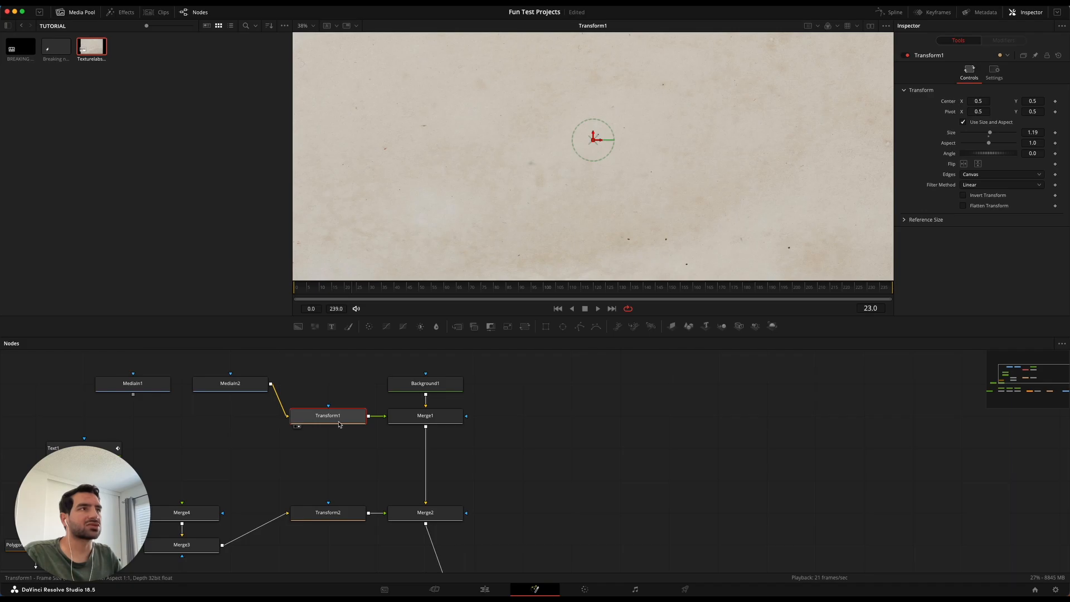
left_click(425, 415)
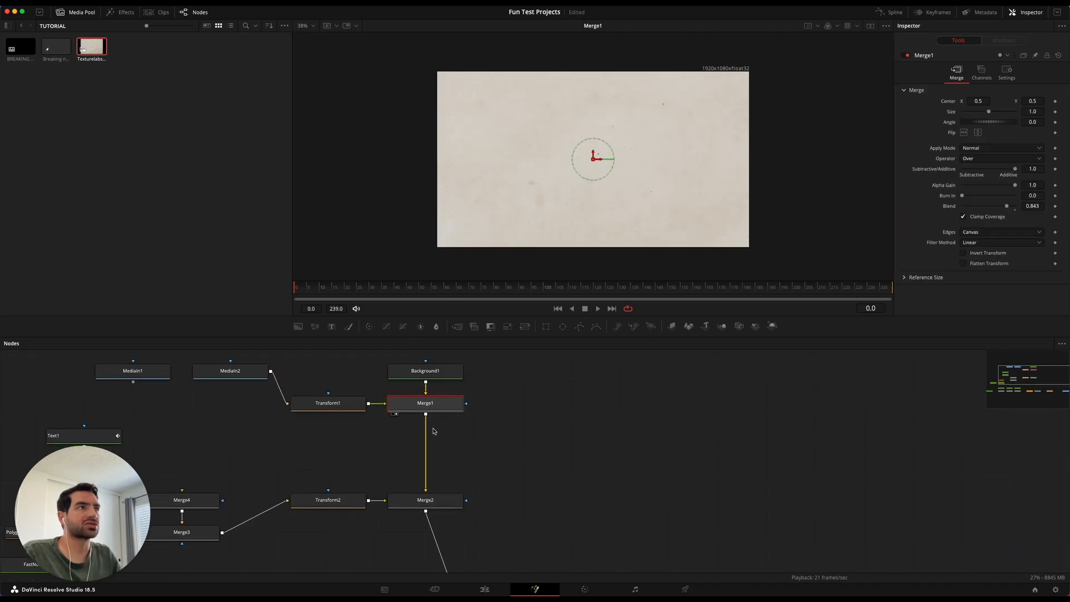
mouse_move(585, 143)
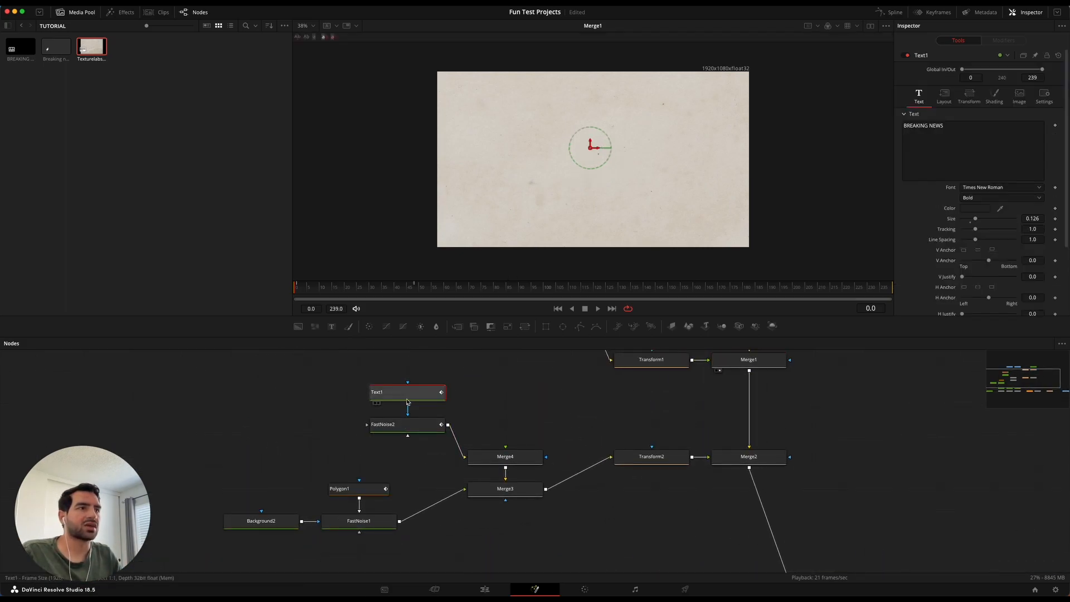
- View the Text1 BREAKING NEWS layer, then FastNoise2's Noise controls
left_click(406, 392)
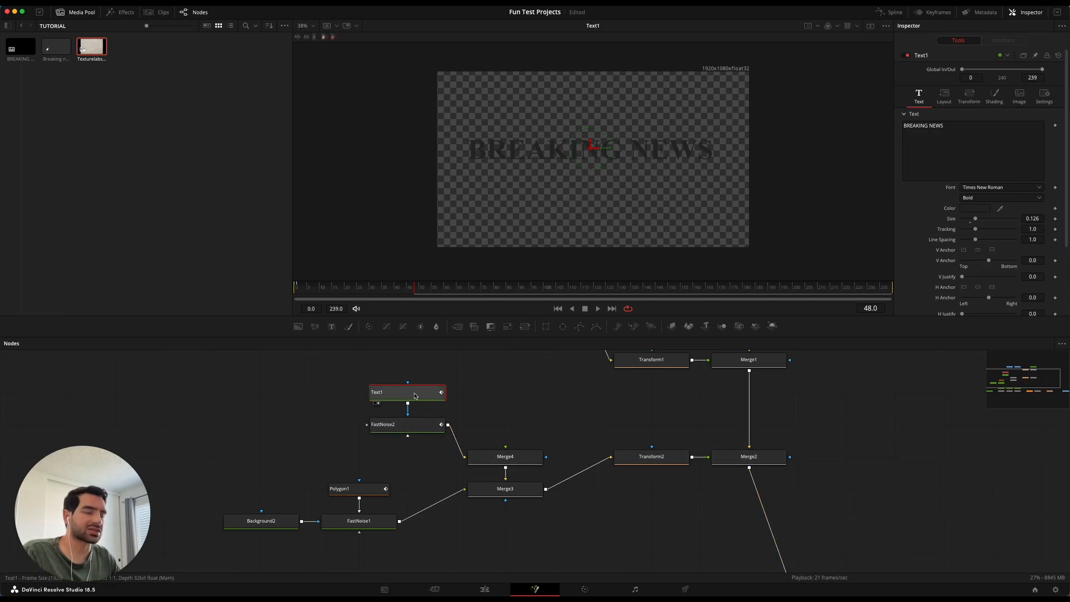
left_click(402, 424)
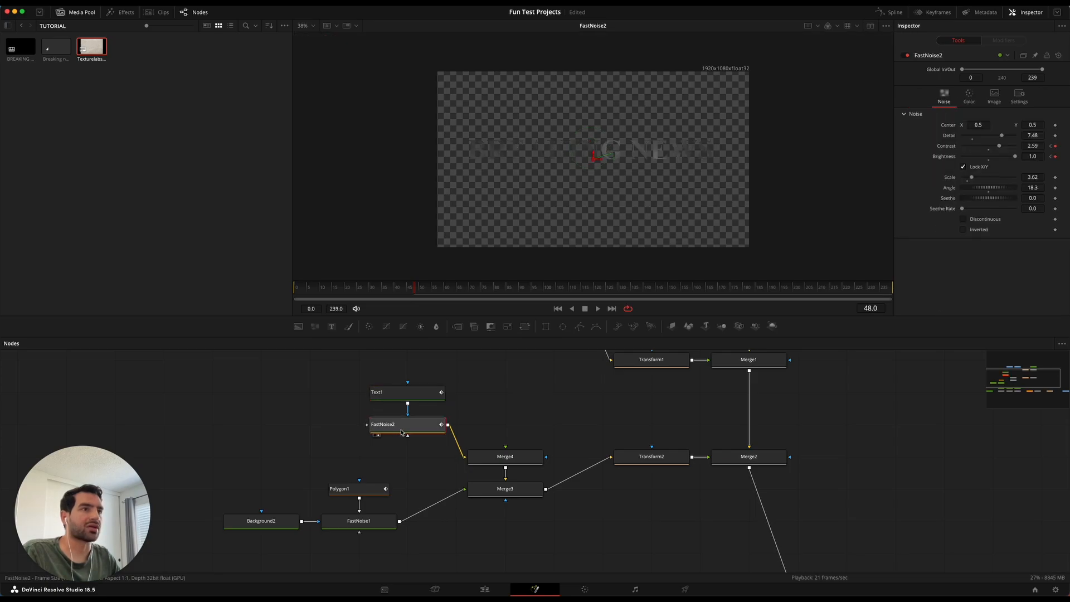
mouse_move(414, 430)
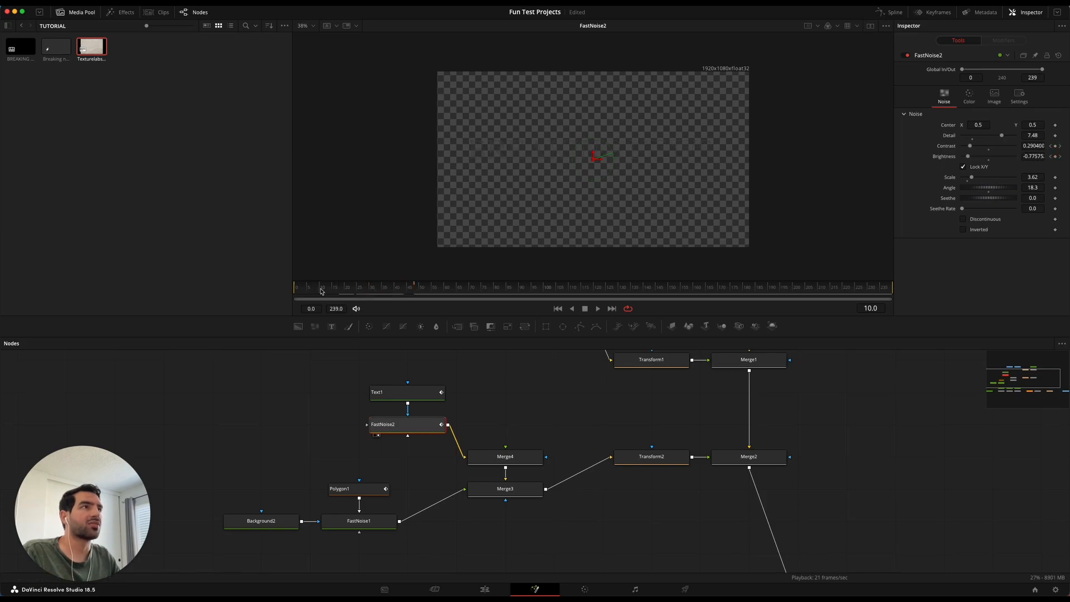
left_click_drag(311, 293, 411, 294)
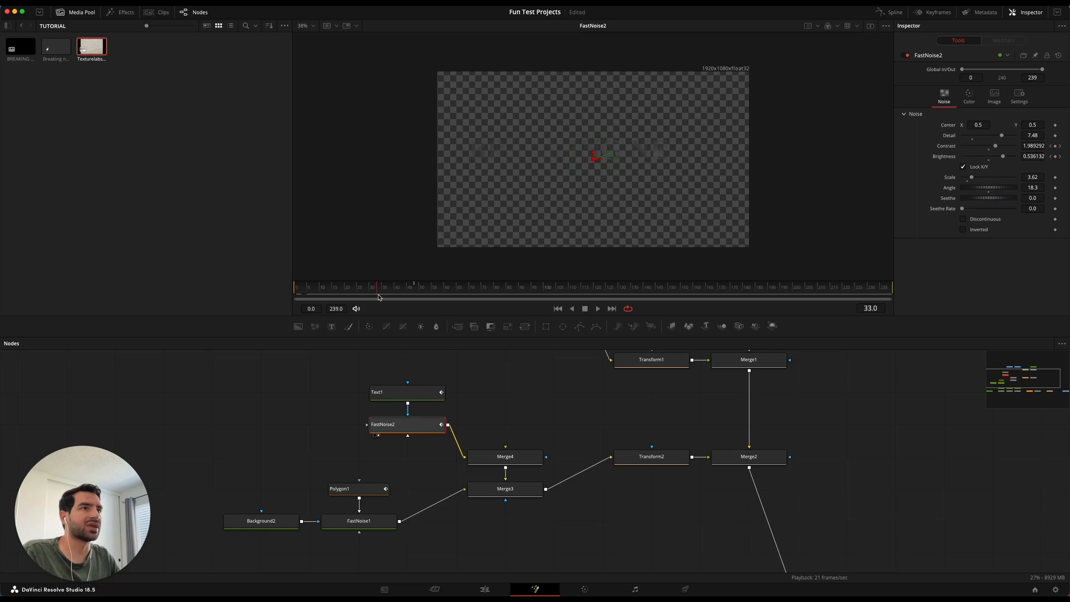
left_click_drag(377, 292, 407, 292)
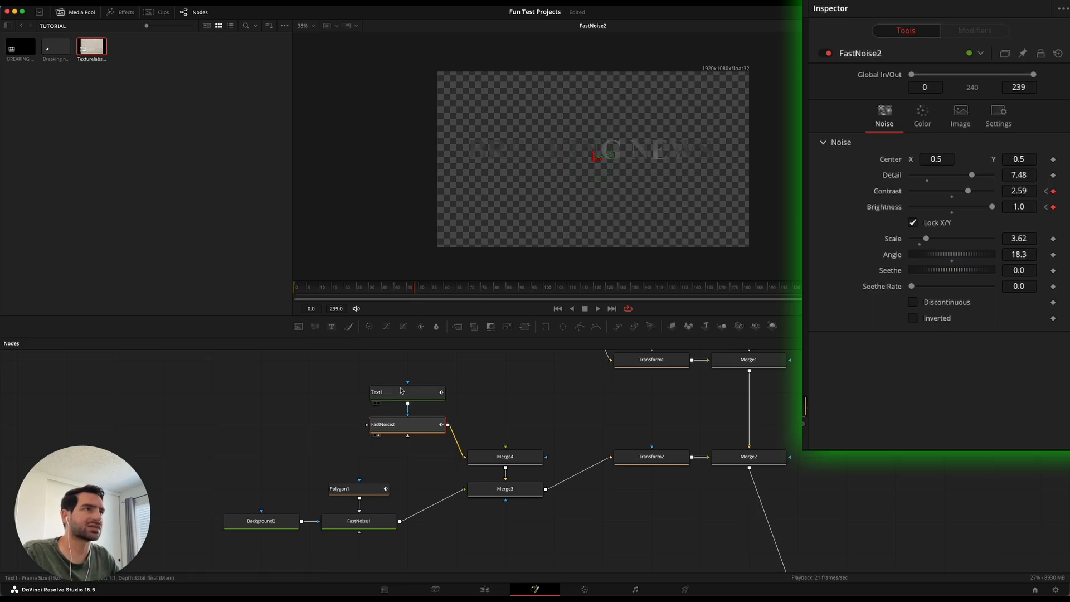
- Scrub Text1's Write On End reveal, then select Merge4
left_click(406, 392)
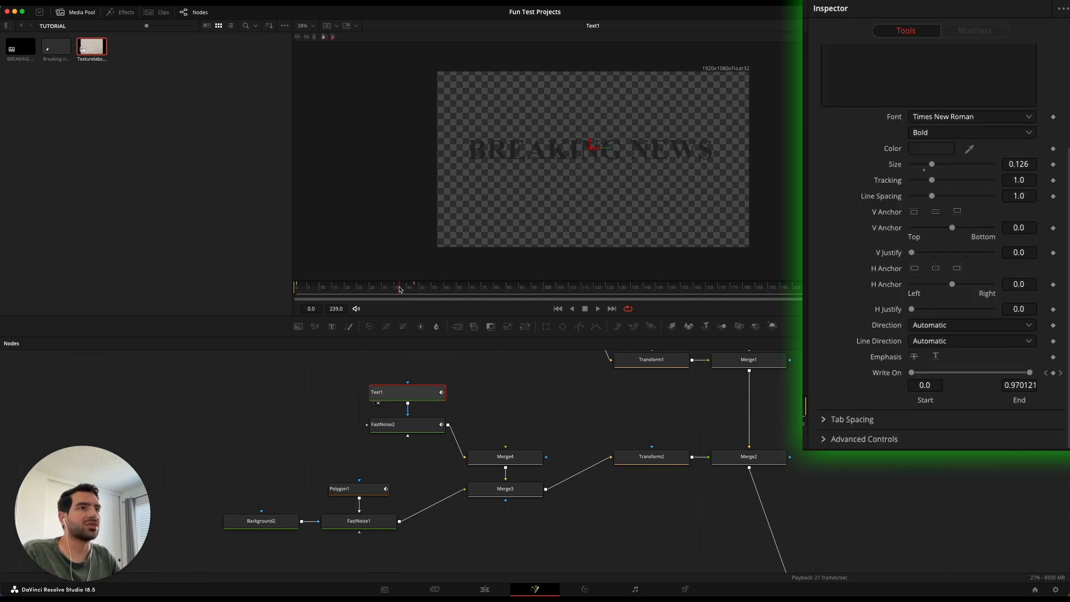
left_click_drag(1030, 373, 926, 373)
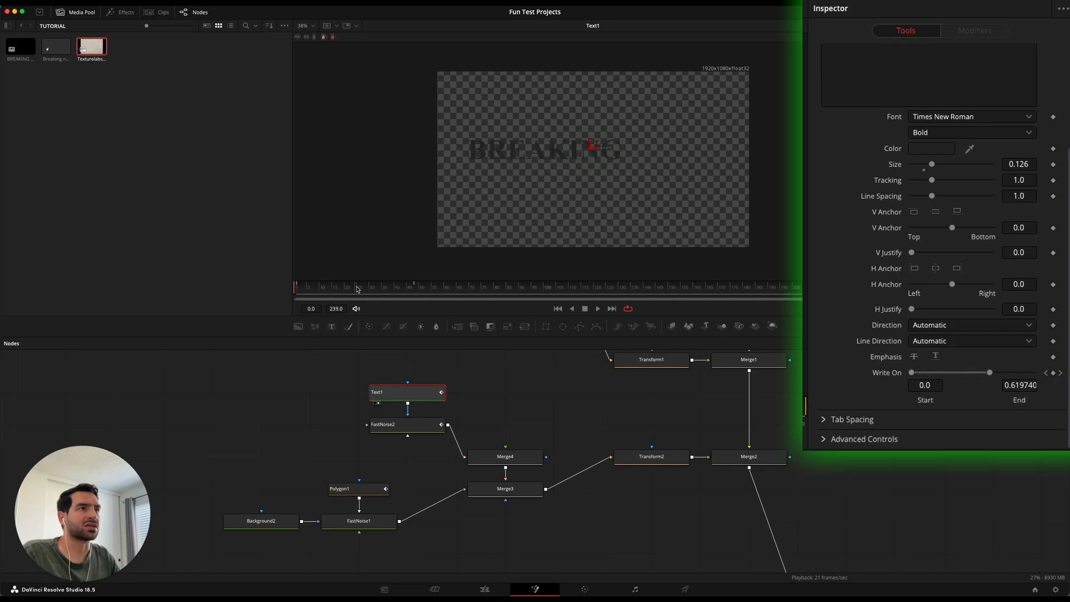
left_click_drag(988, 373, 1034, 373)
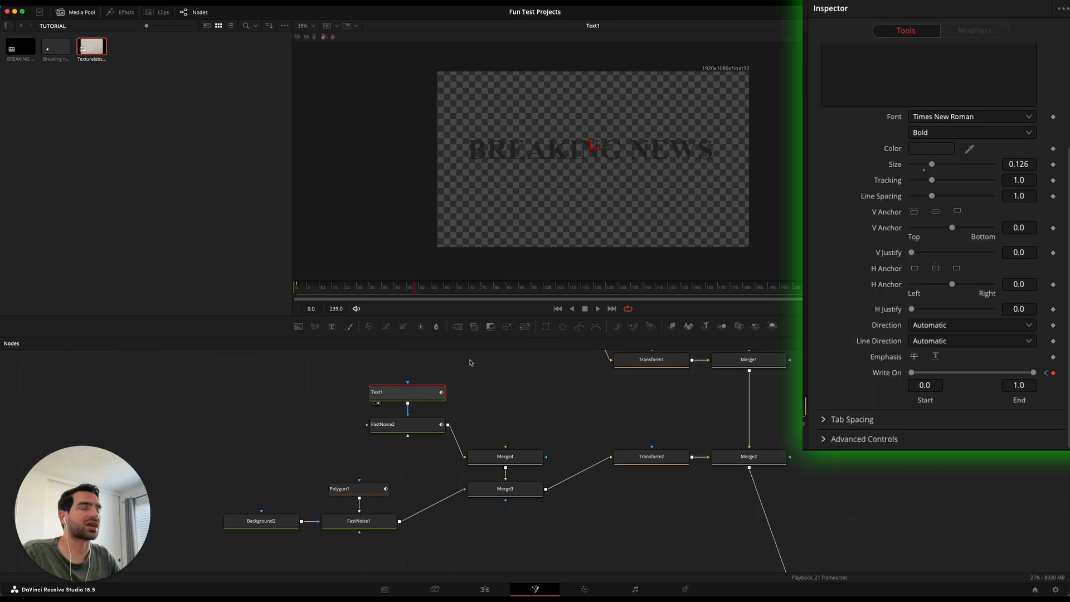
left_click(505, 455)
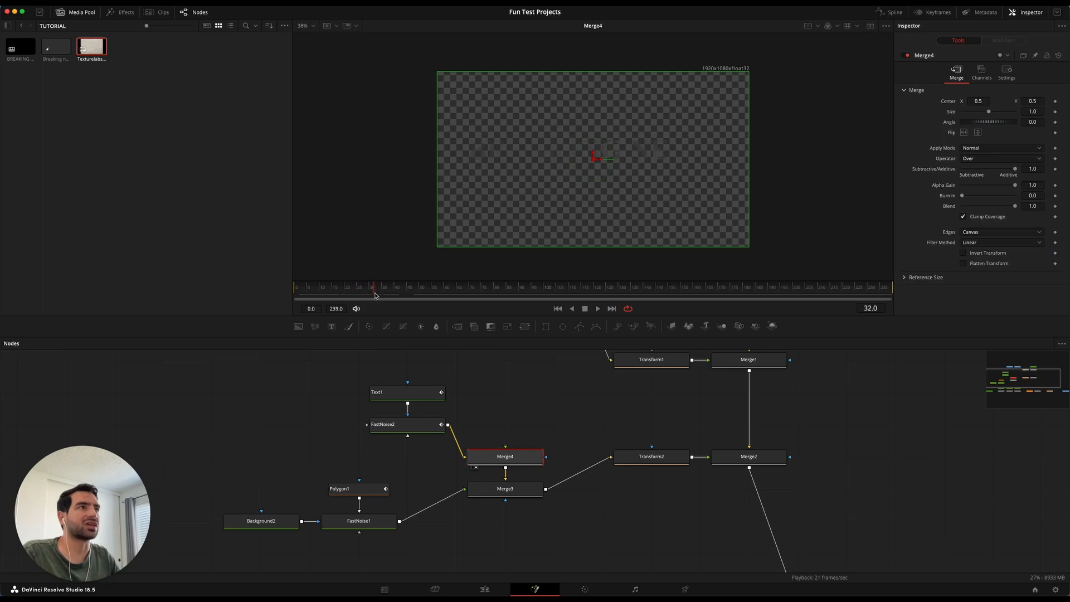
left_click(359, 488)
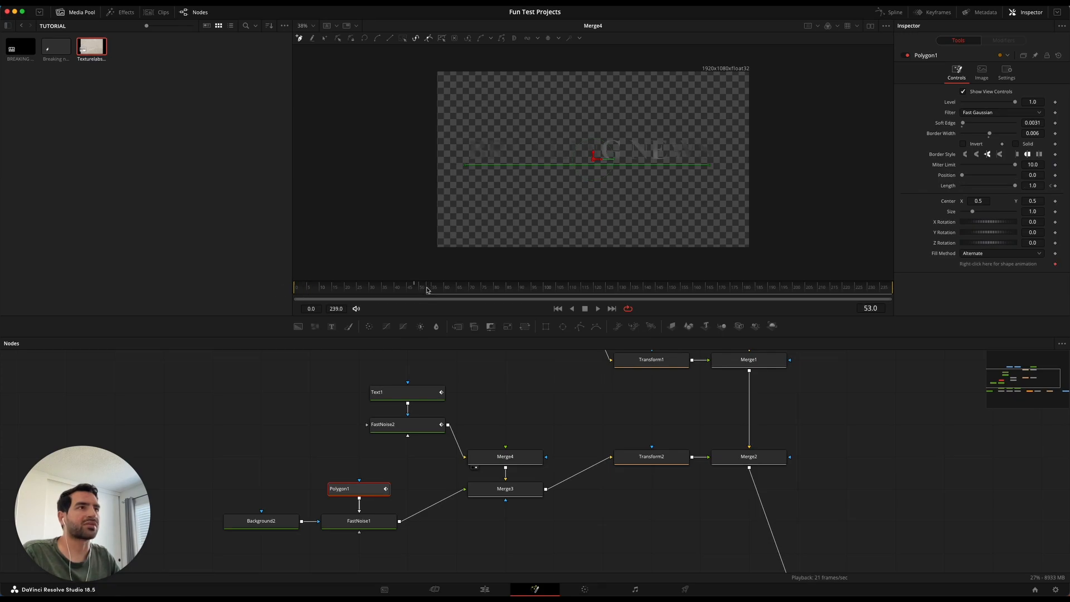
left_click(504, 489)
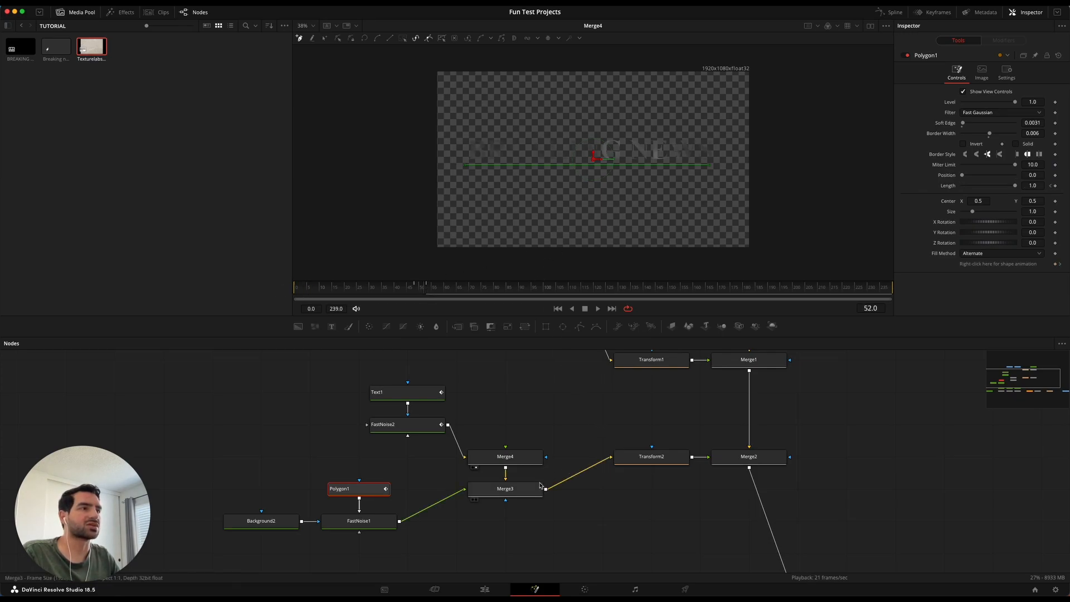
left_click(504, 488)
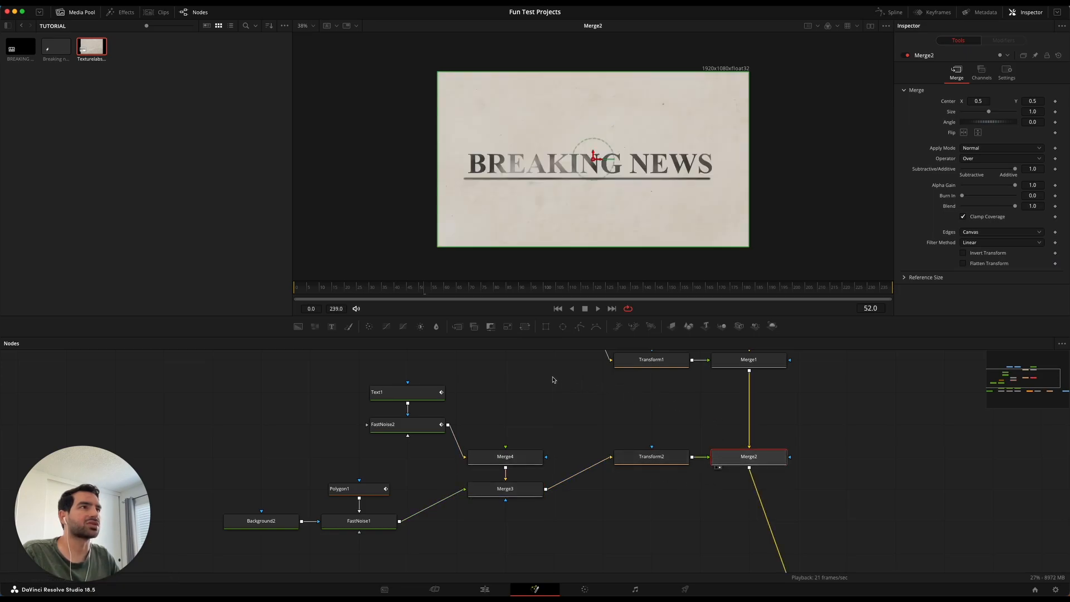
left_click(358, 285)
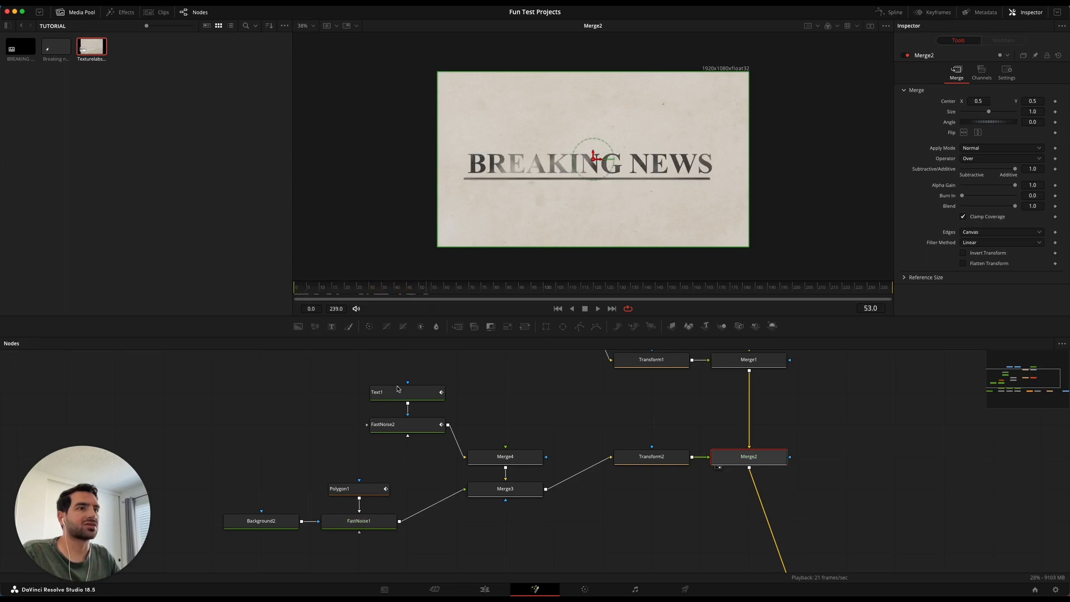
left_click(350, 488)
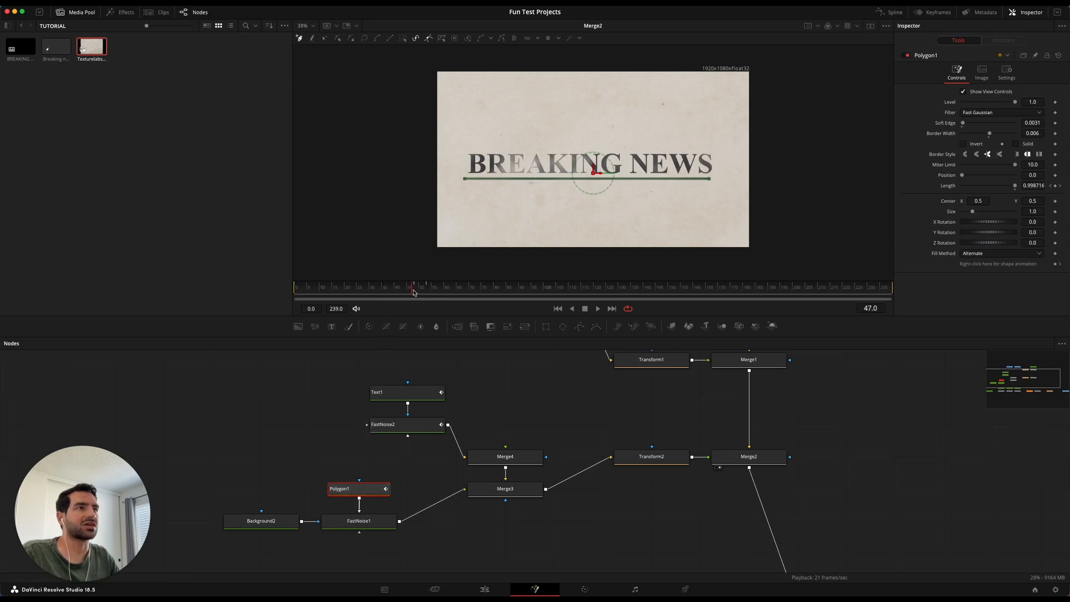
left_click(422, 284)
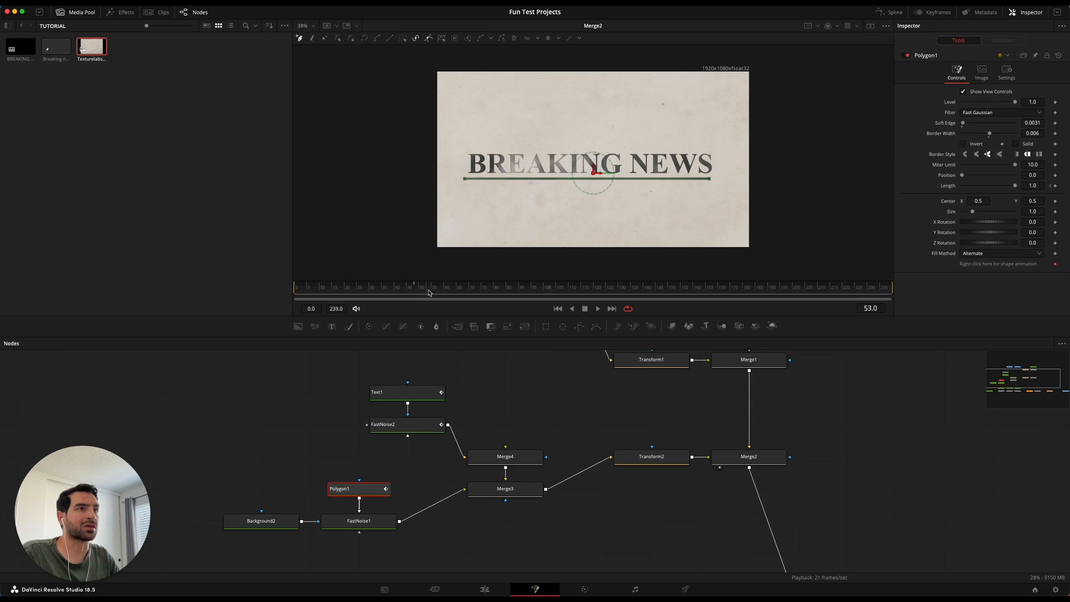
left_click(422, 285)
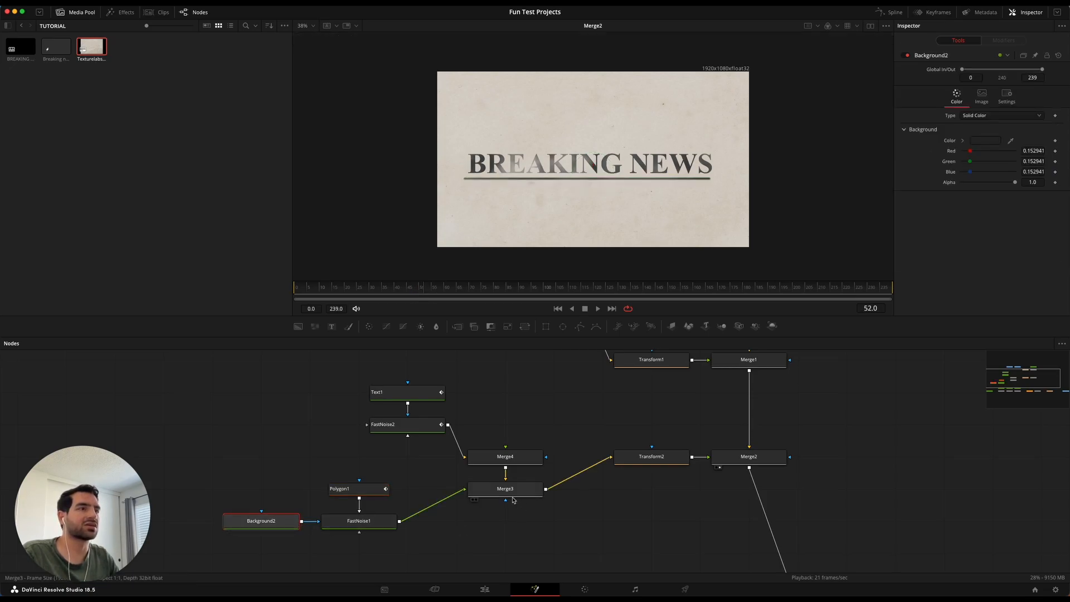
- Select Merge3, scrub back through the write-on, and pan to the Text2/Blur1 branch
left_click(505, 489)
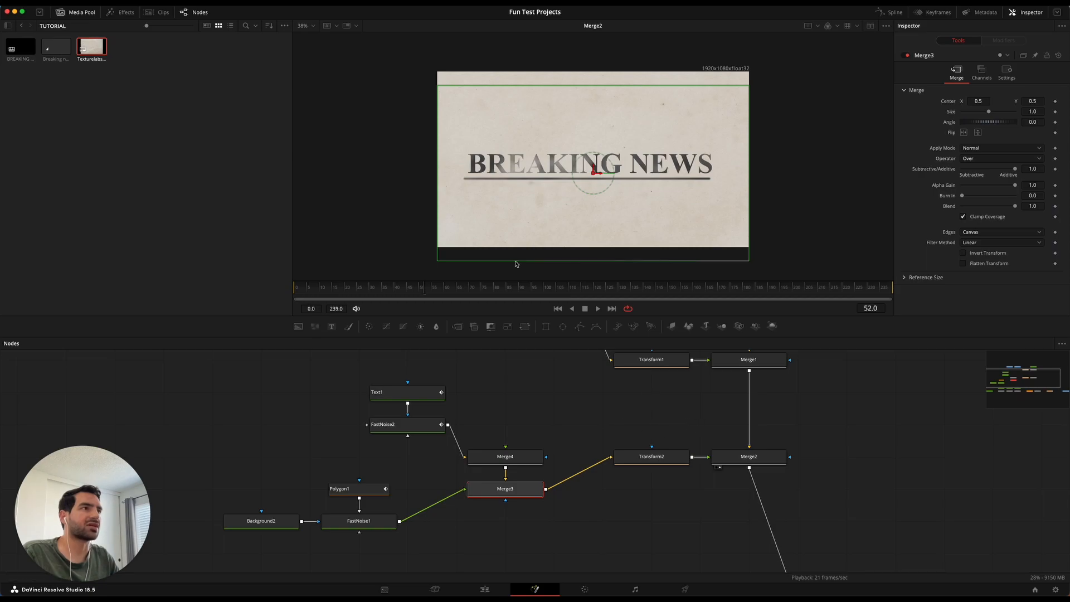
left_click(392, 286)
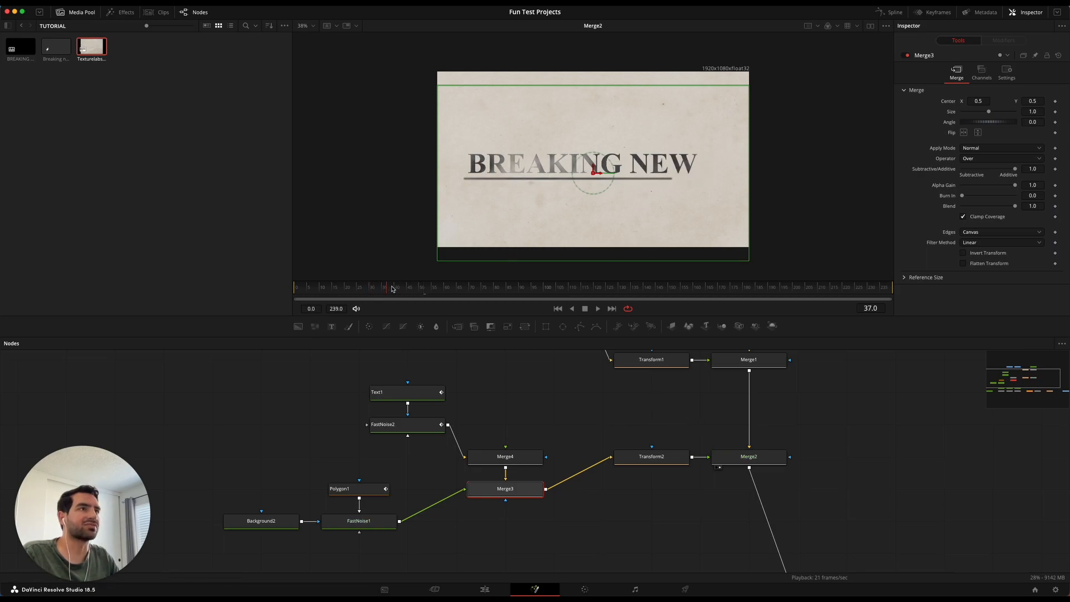
left_click(382, 286)
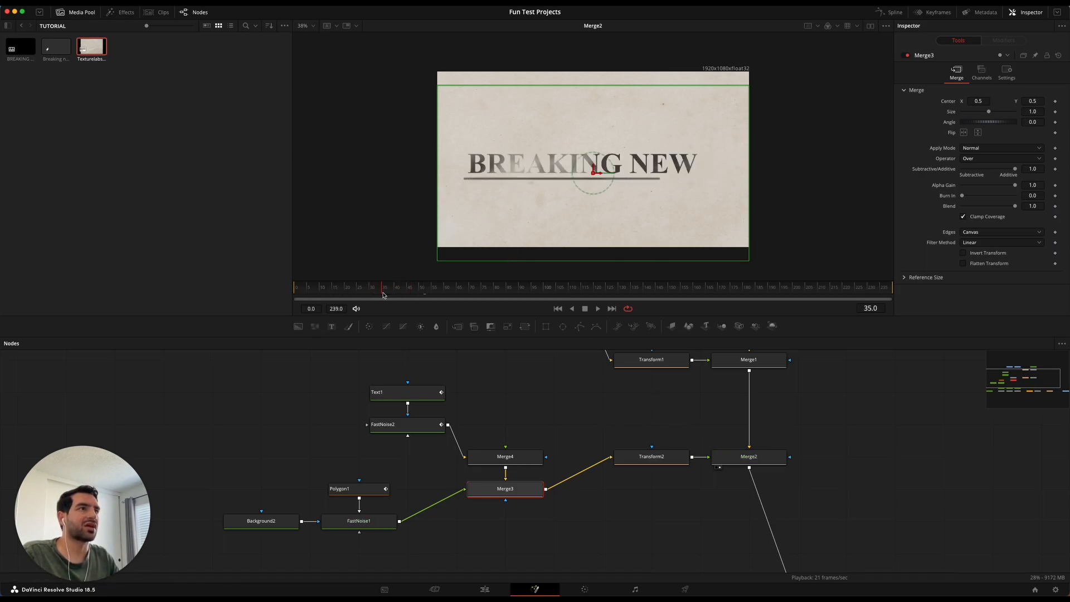
left_click_drag(383, 287, 418, 286)
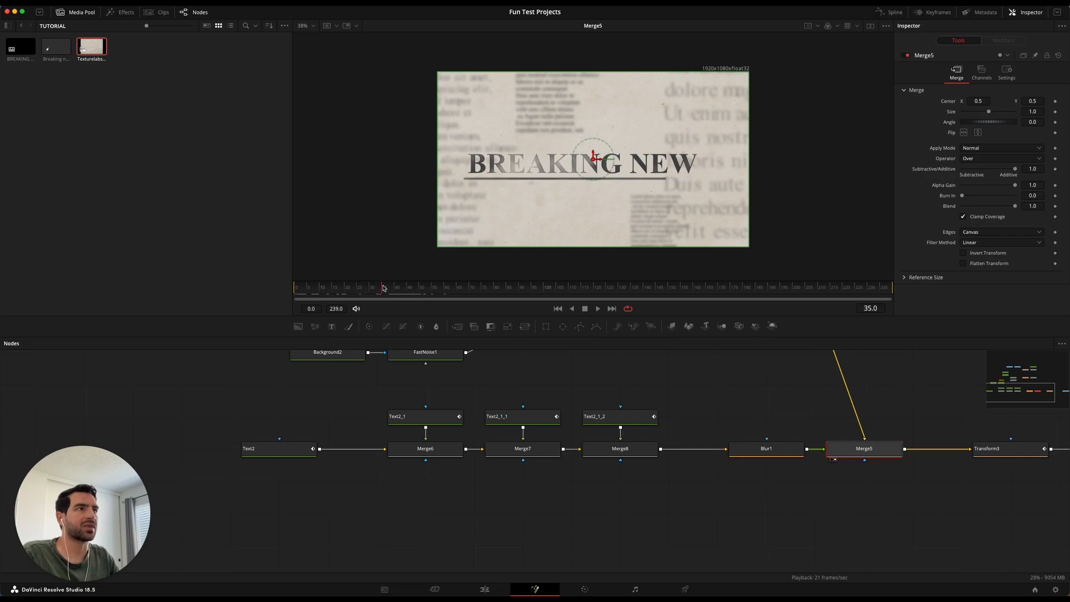
left_click(382, 286)
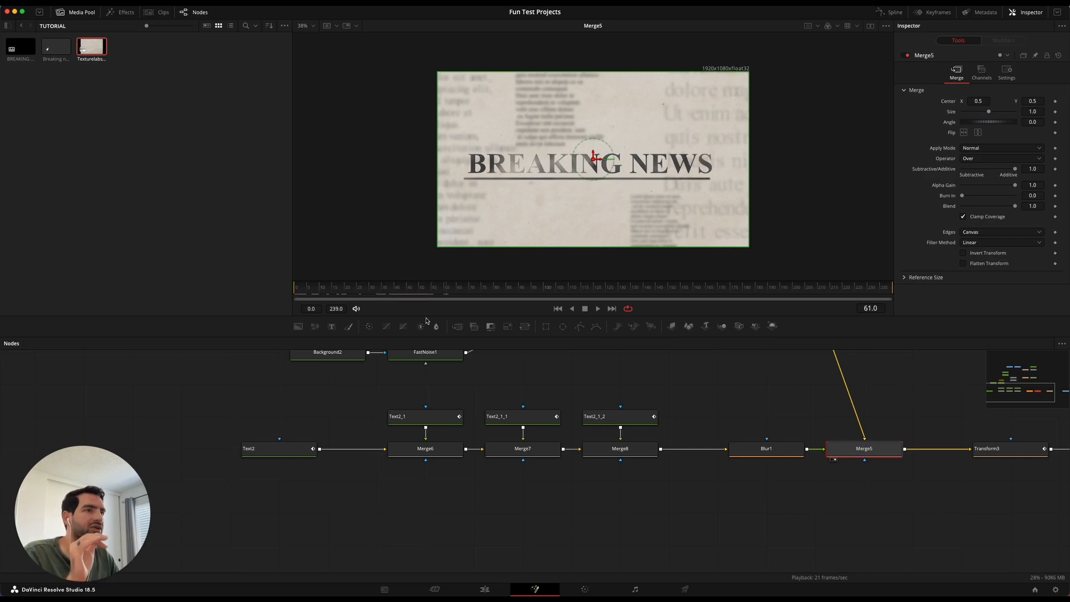
left_click(278, 448)
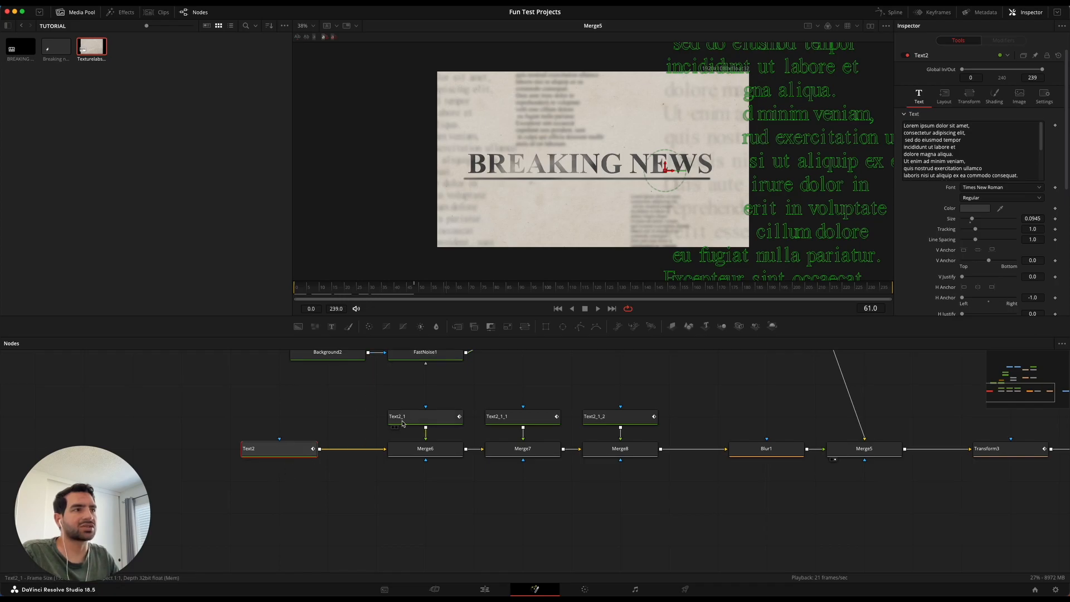
left_click(523, 416)
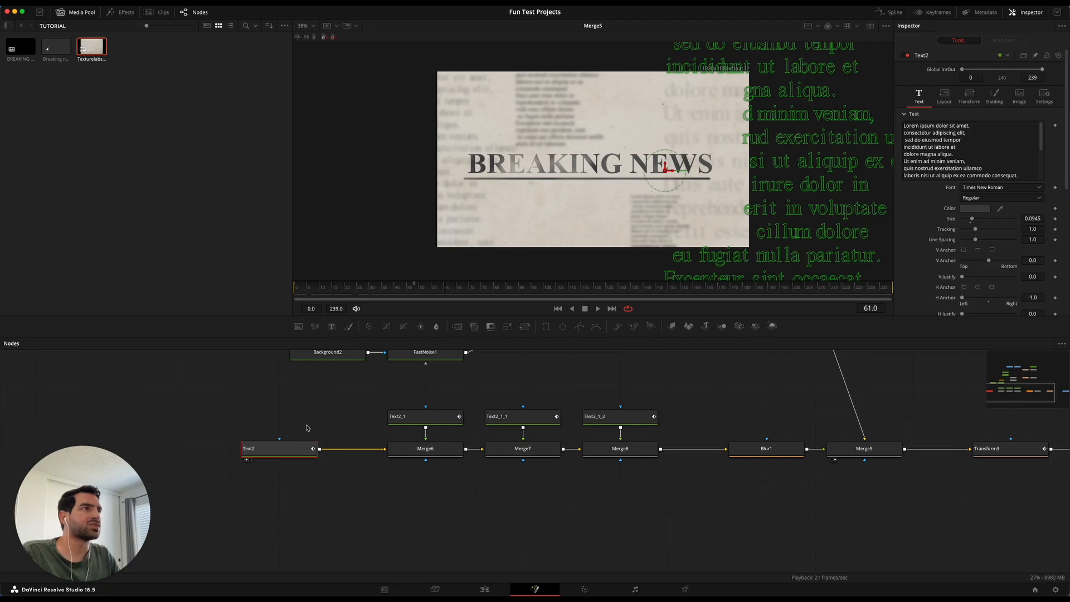
left_click(376, 286)
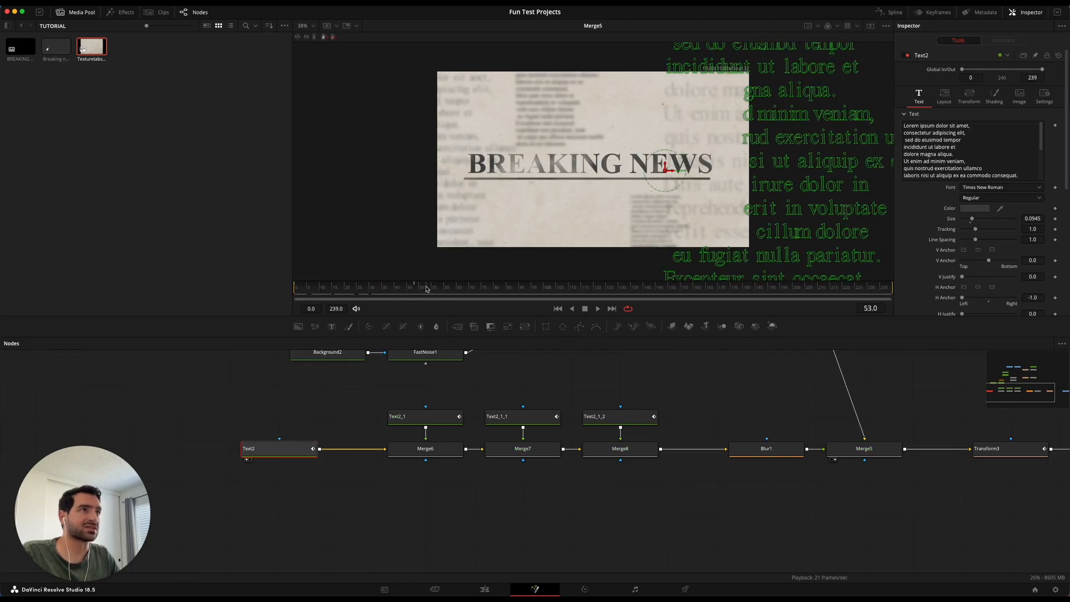
left_click(425, 416)
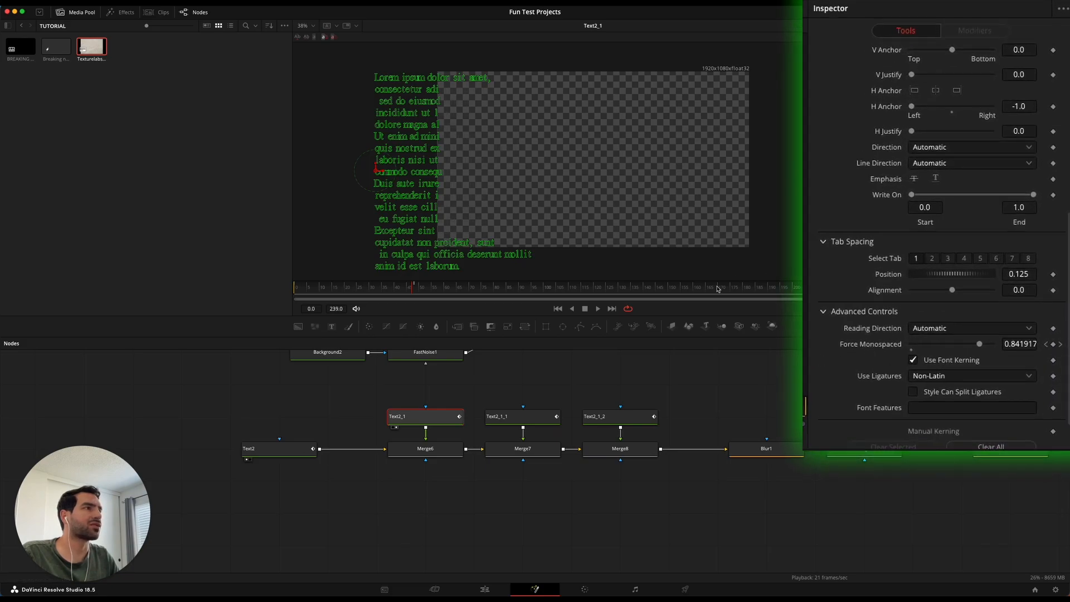
left_click_drag(979, 343, 935, 343)
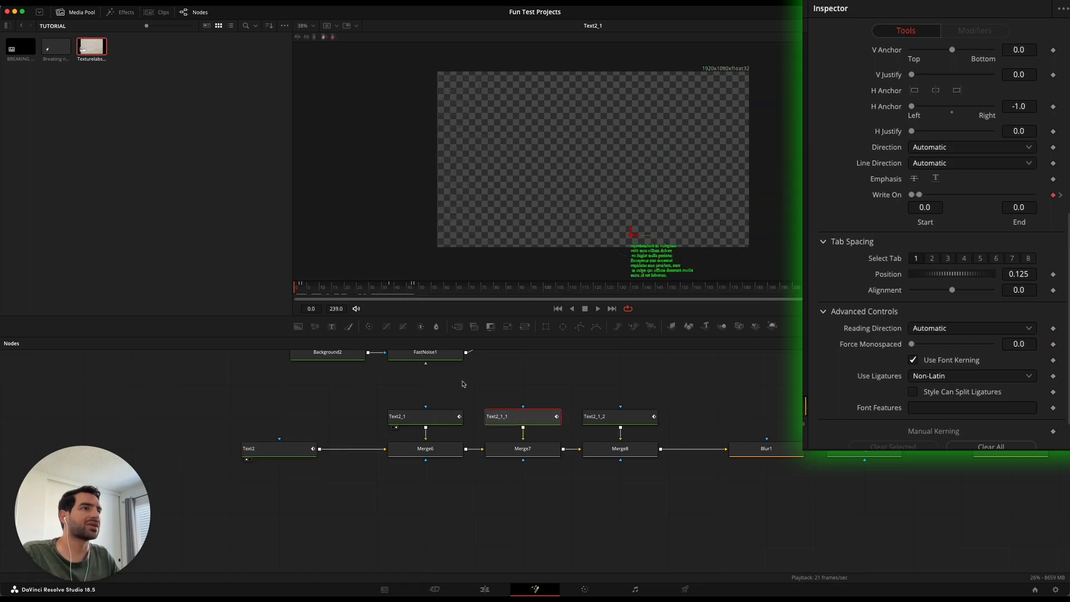
left_click_drag(920, 195, 1004, 195)
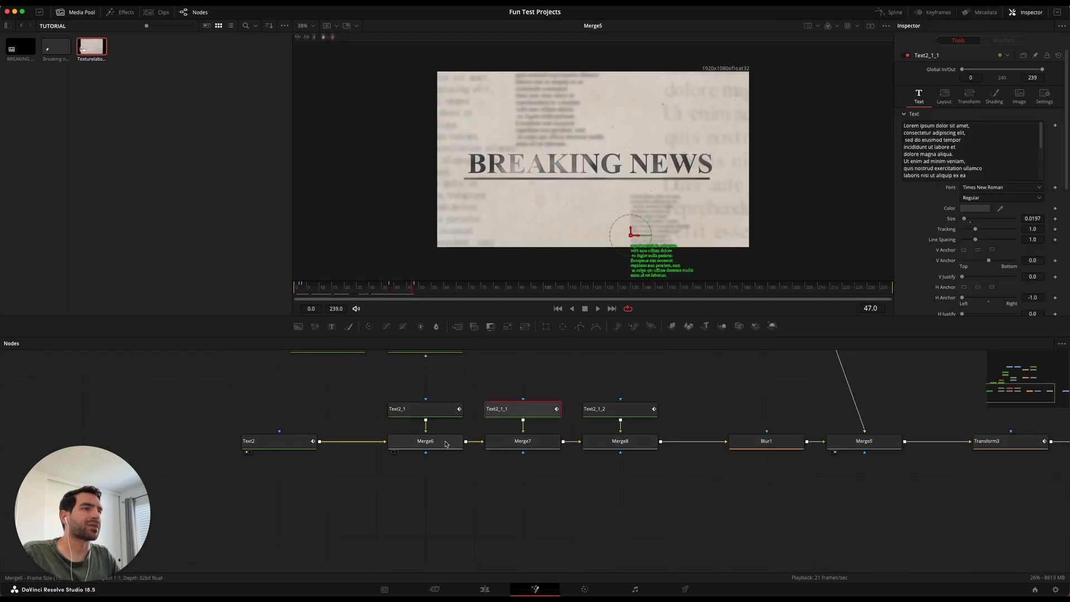
left_click(765, 441)
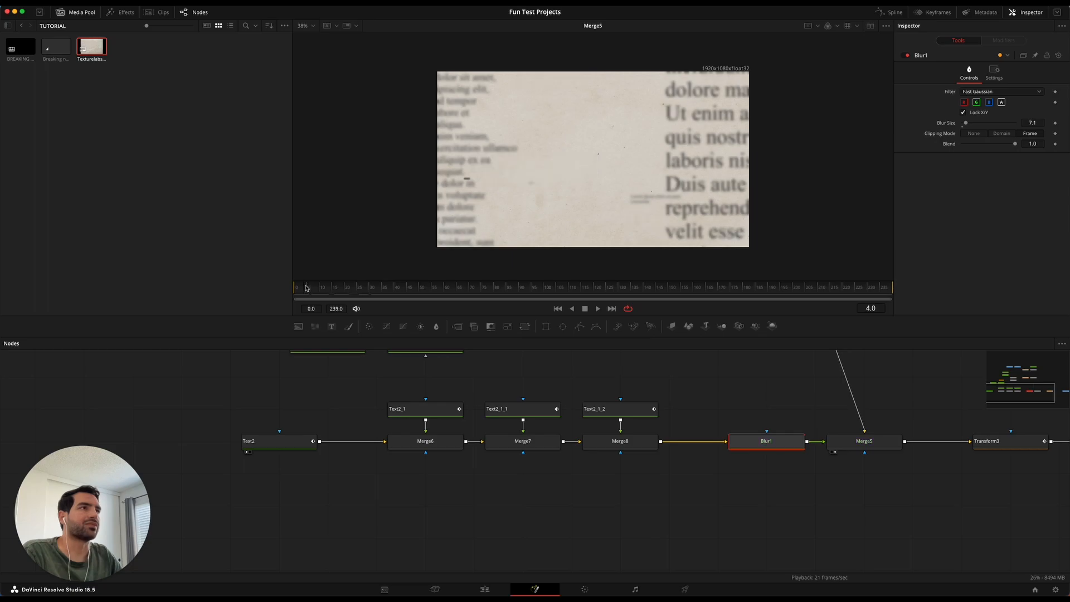
left_click(407, 286)
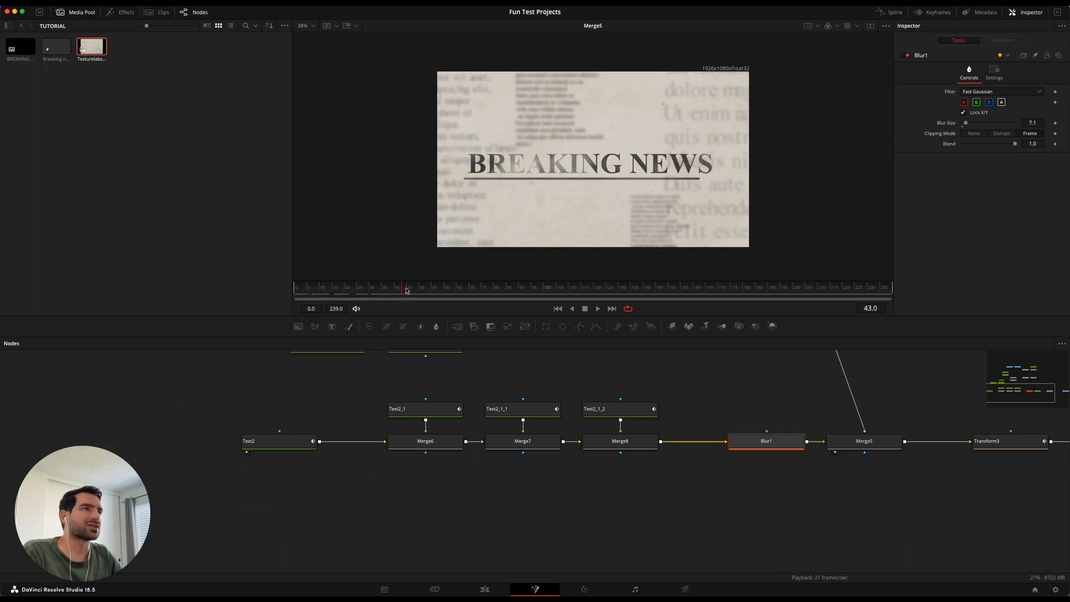
left_click(496, 286)
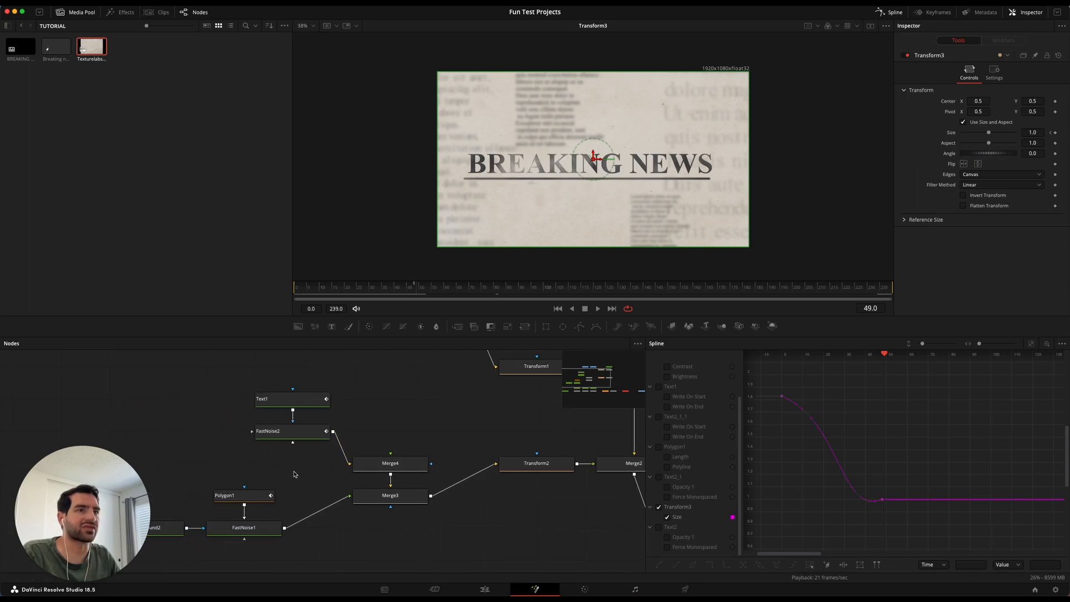
mouse_move(292, 430)
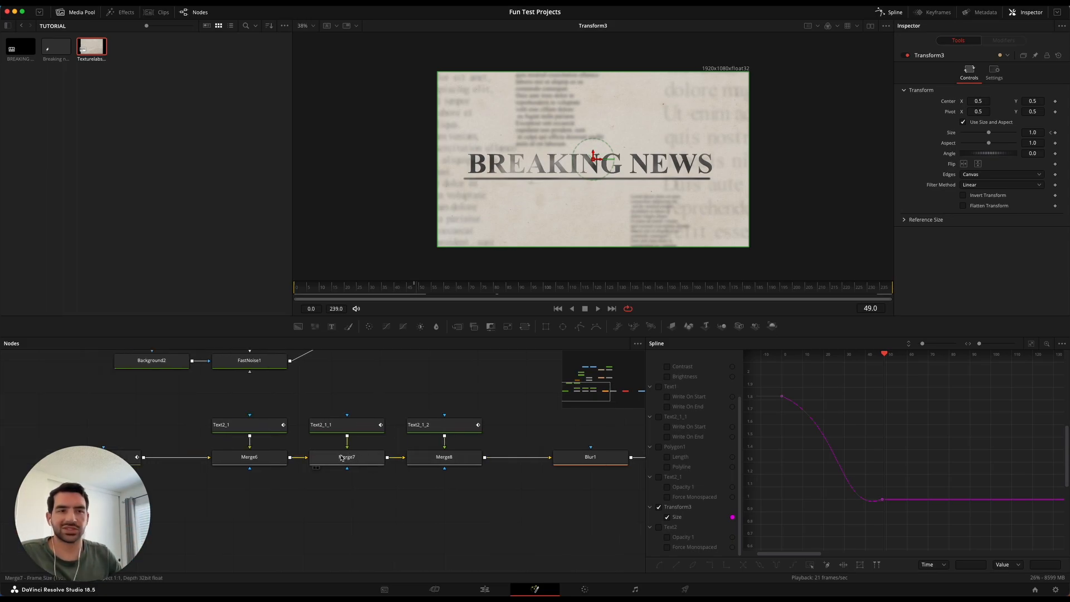
mouse_move(347, 457)
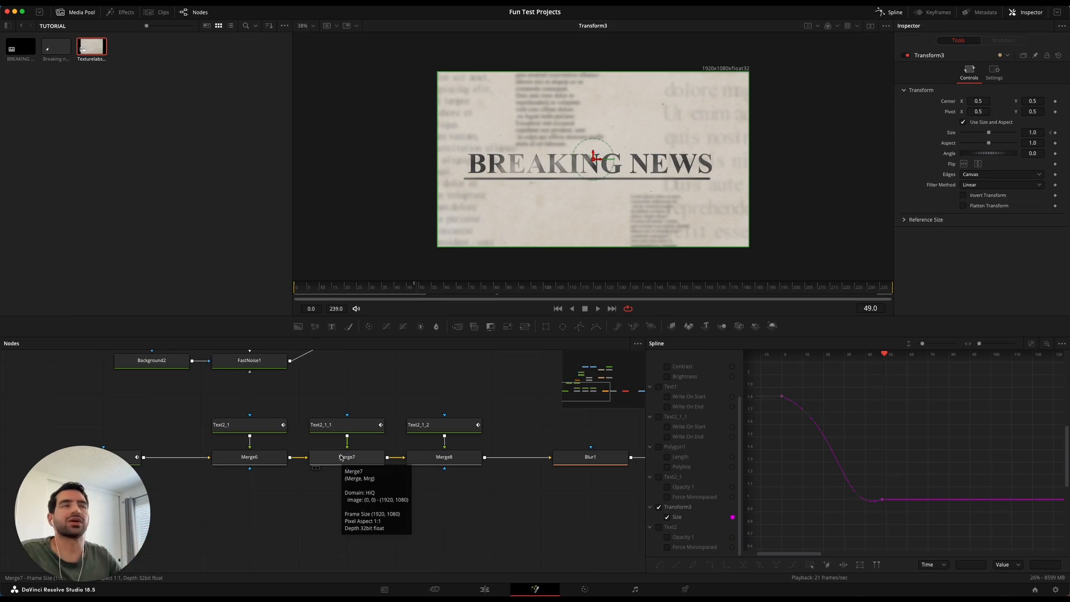